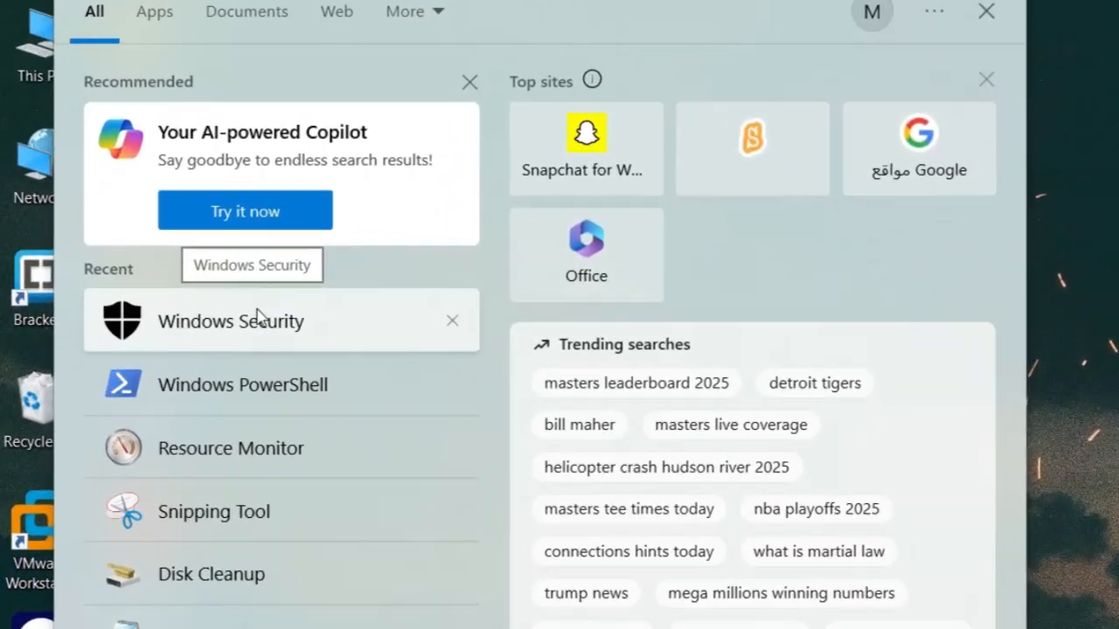
# - Launch Windows Security from recent searches to reach its security overview
pyautogui.click(231, 322)
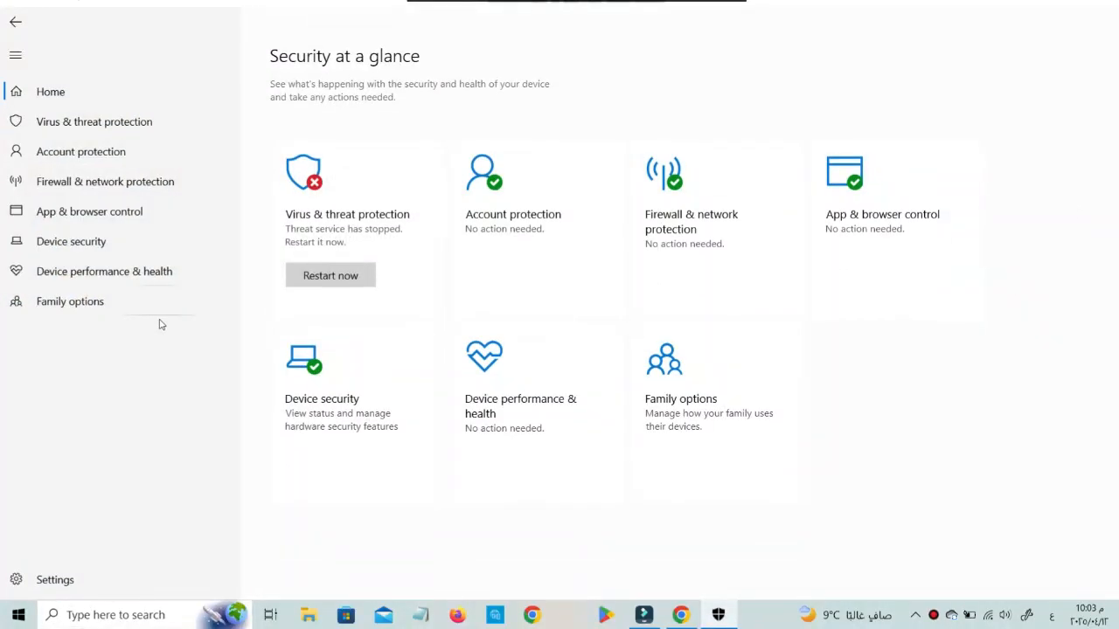
pyautogui.moveTo(515, 94)
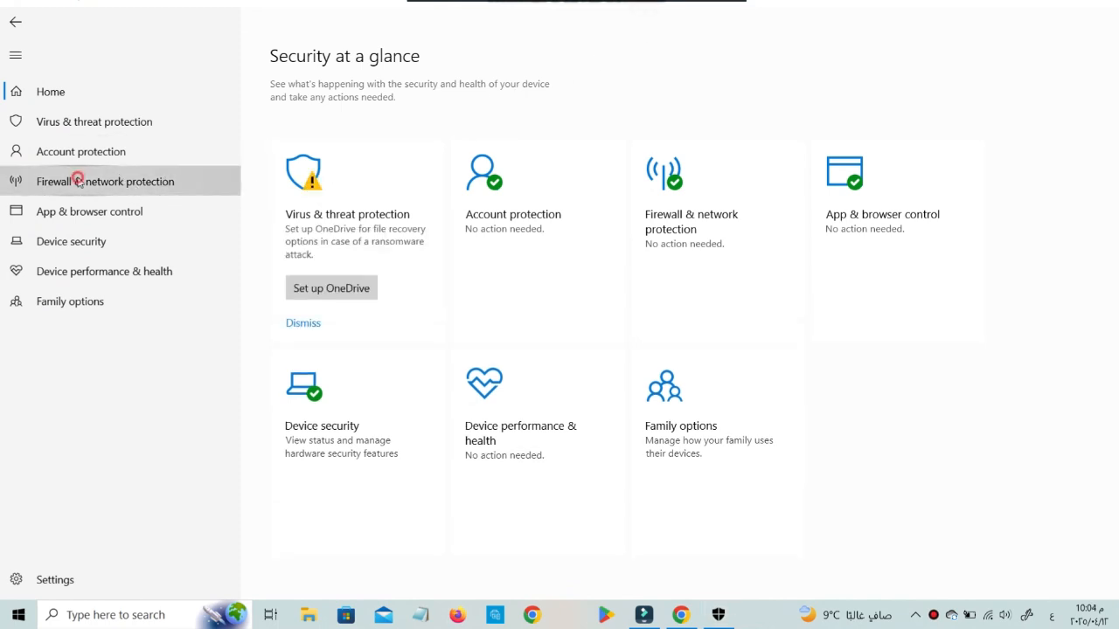
# - Verify Microsoft Defender Firewall is On for the domain, private and public network profiles
pyautogui.click(105, 180)
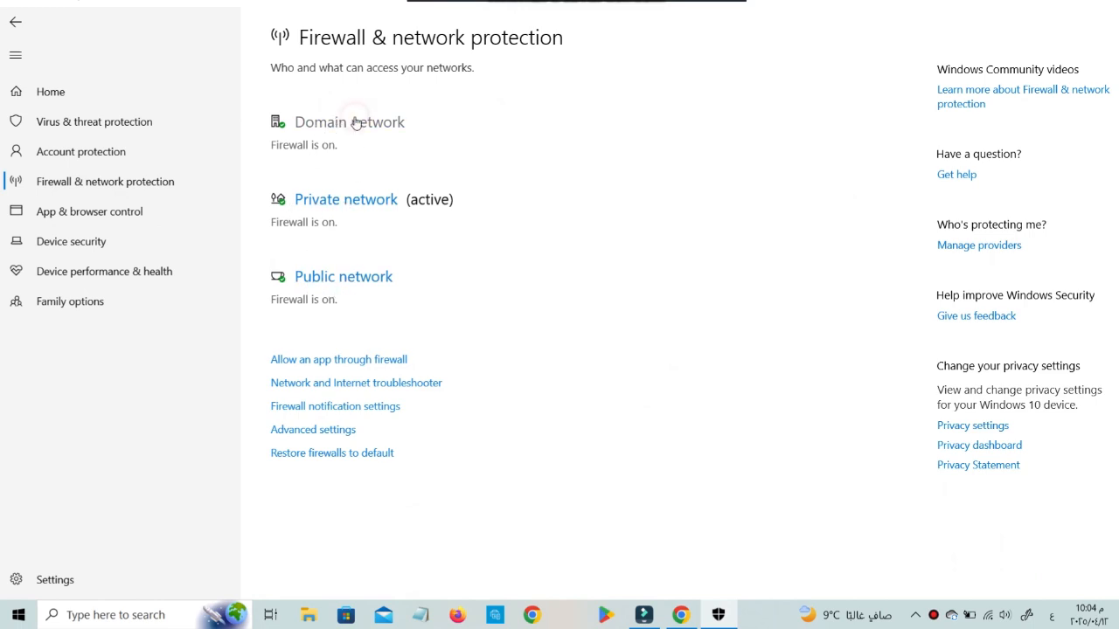
pyautogui.click(350, 122)
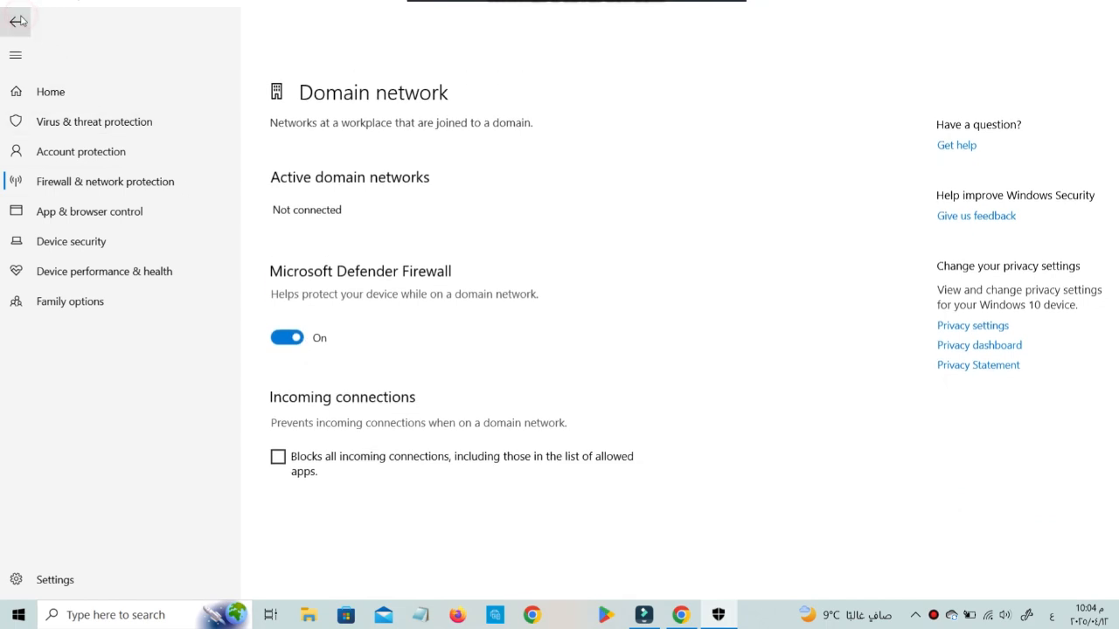
pyautogui.click(16, 21)
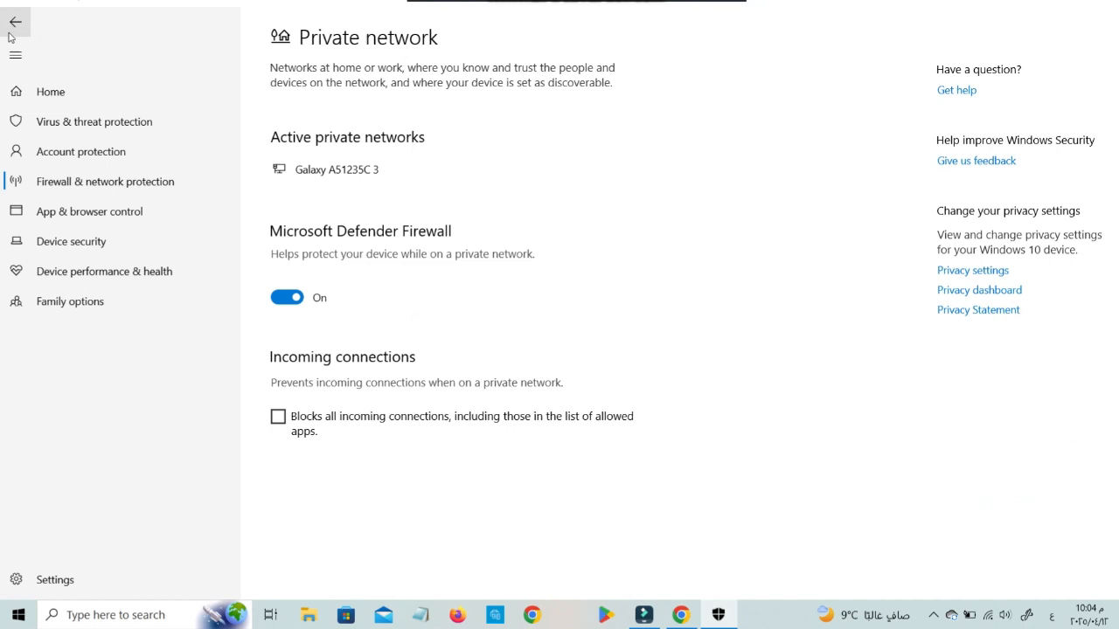
pyautogui.click(16, 21)
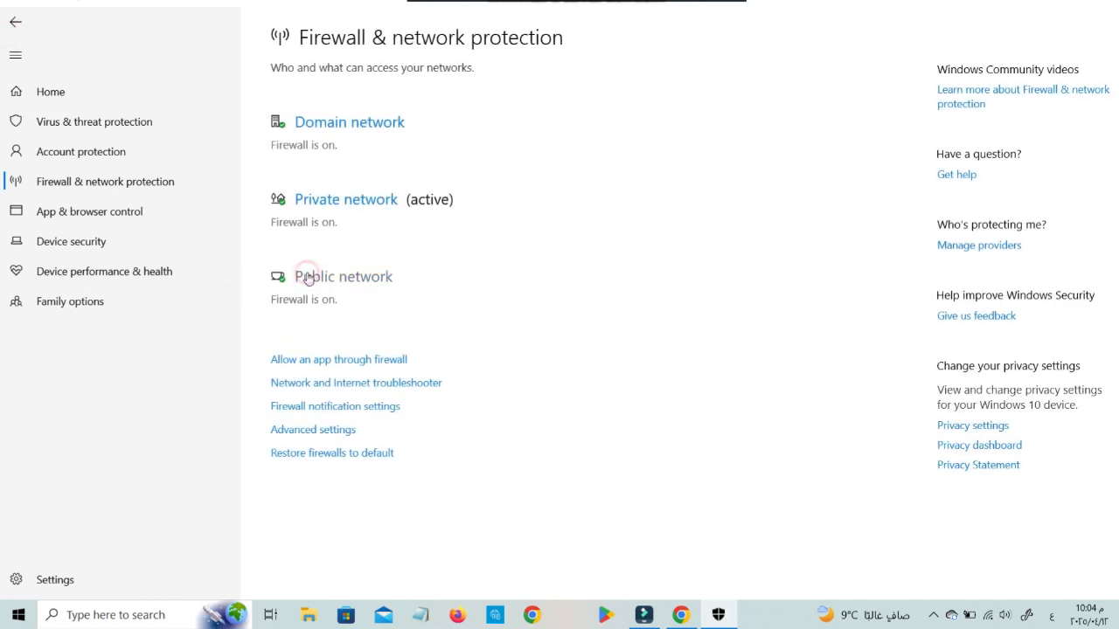
pyautogui.click(342, 276)
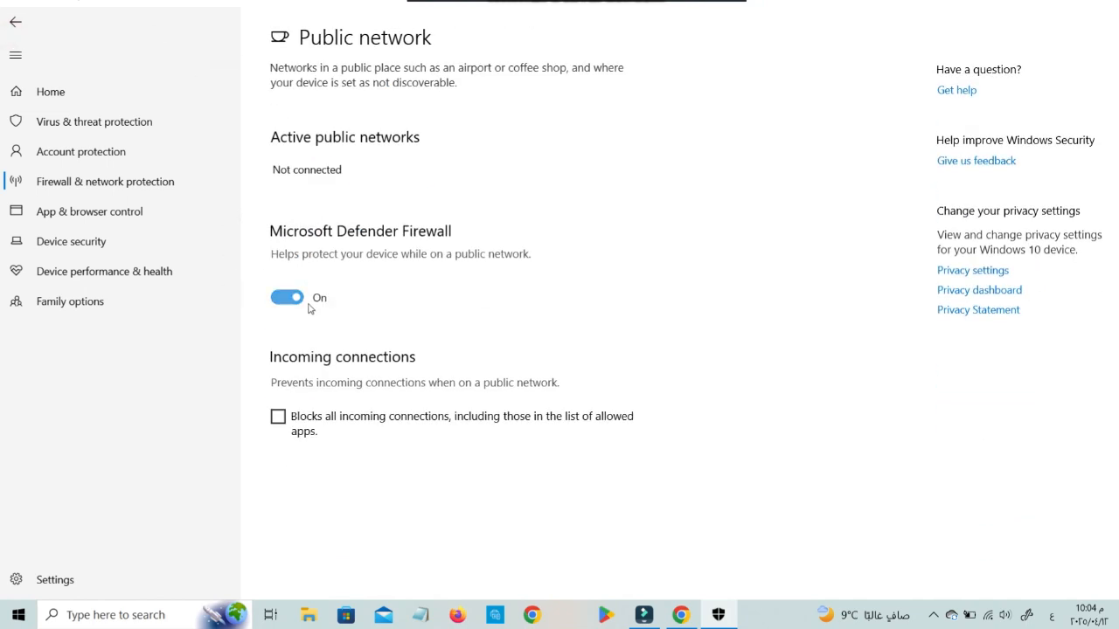
pyautogui.click(15, 21)
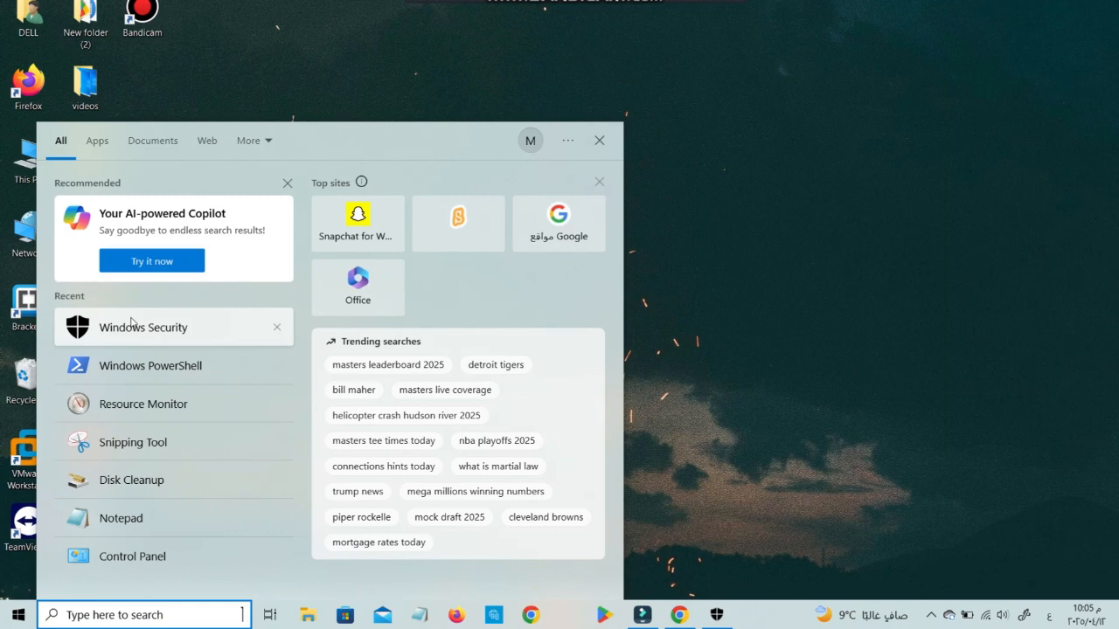
# - Relaunch Windows Security and go to the Virus & threat protection page
pyautogui.click(144, 326)
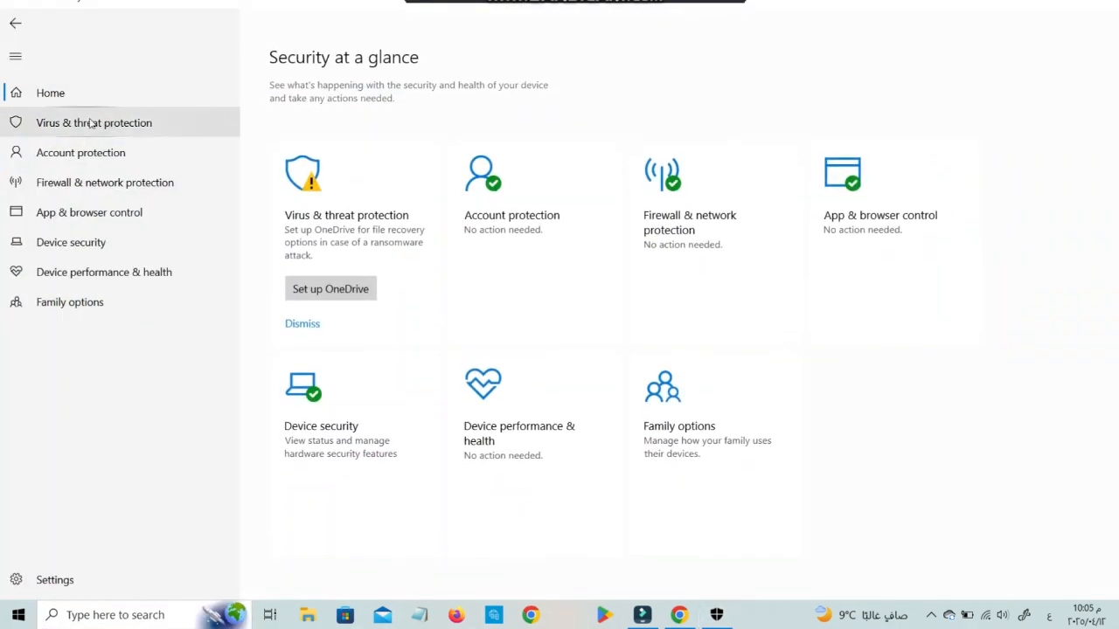
pyautogui.click(94, 122)
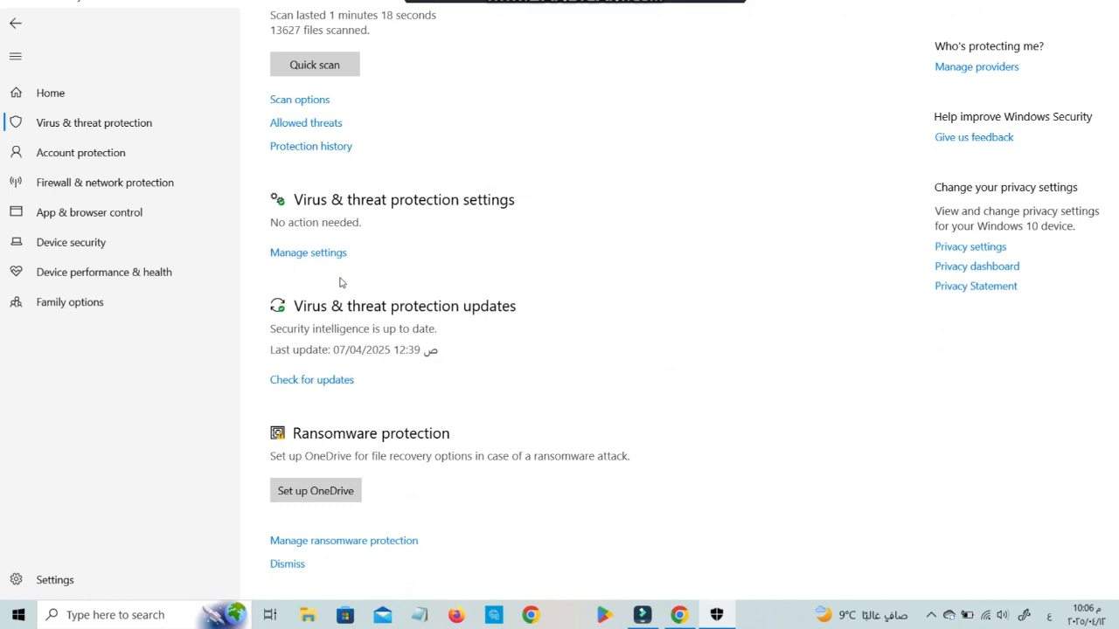
pyautogui.moveTo(600, 379)
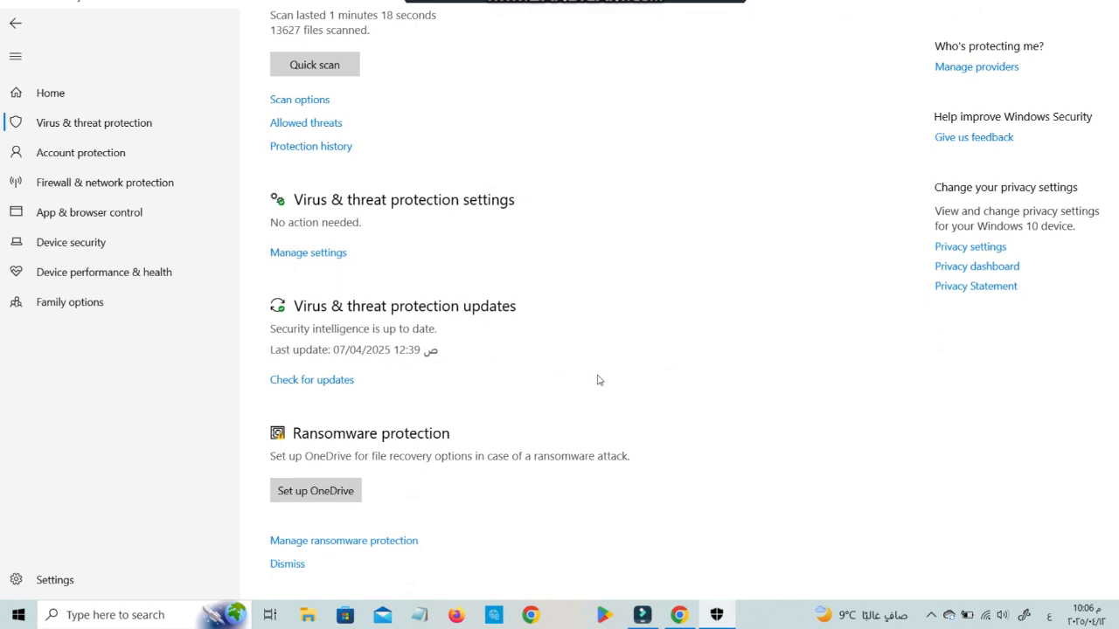
pyautogui.moveTo(308, 251)
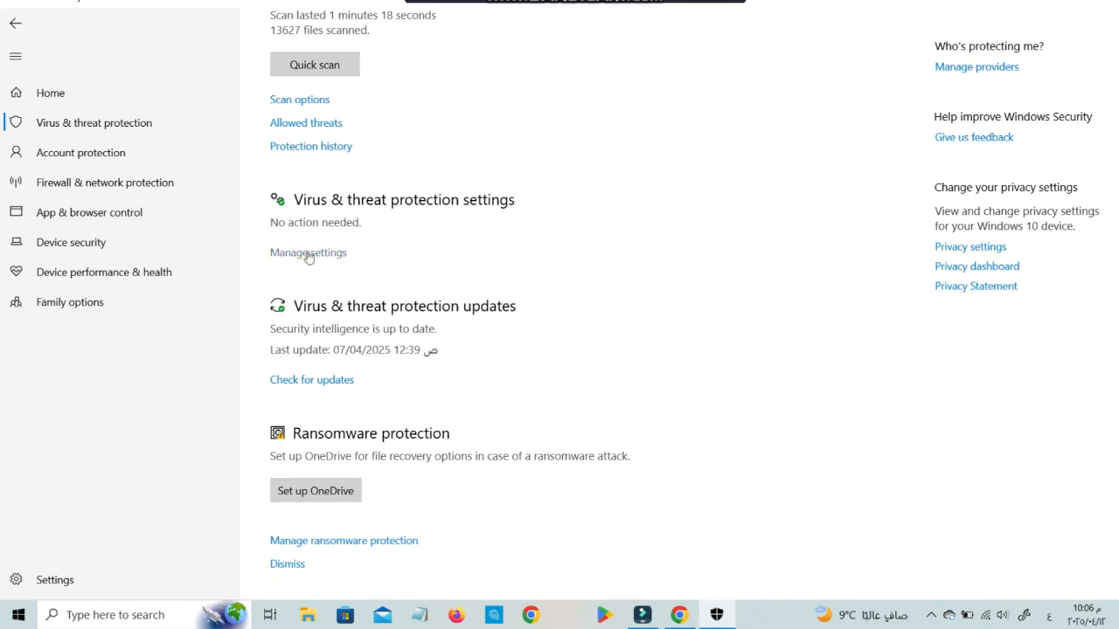
# - In Manage settings, confirm real-time, cloud-delivered and automatic sample submission protections are On
pyautogui.click(307, 252)
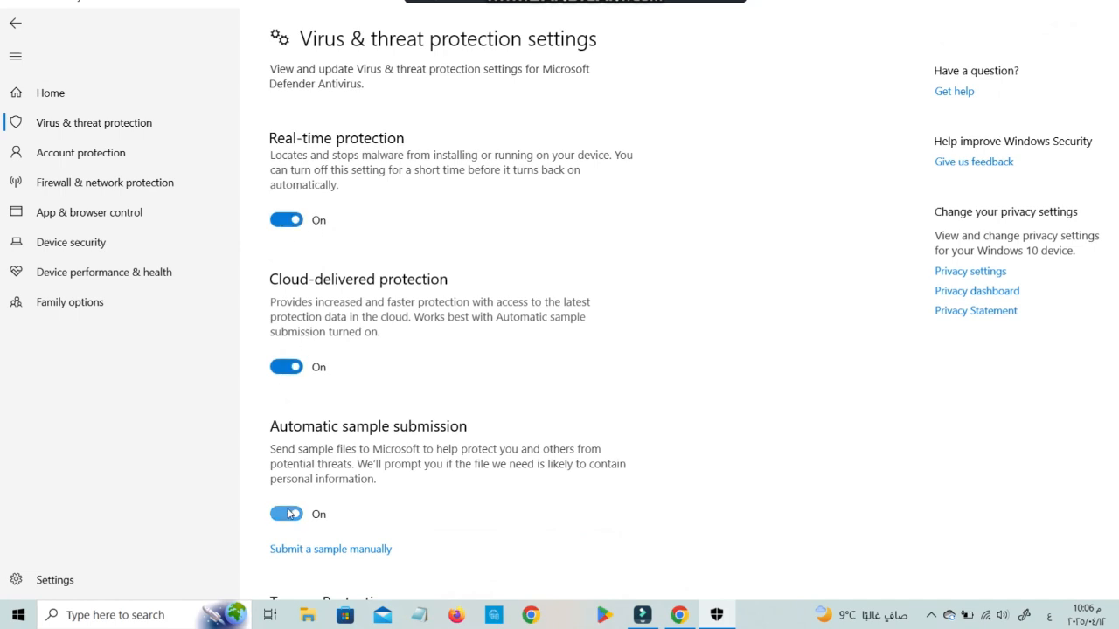
pyautogui.scroll(-3)
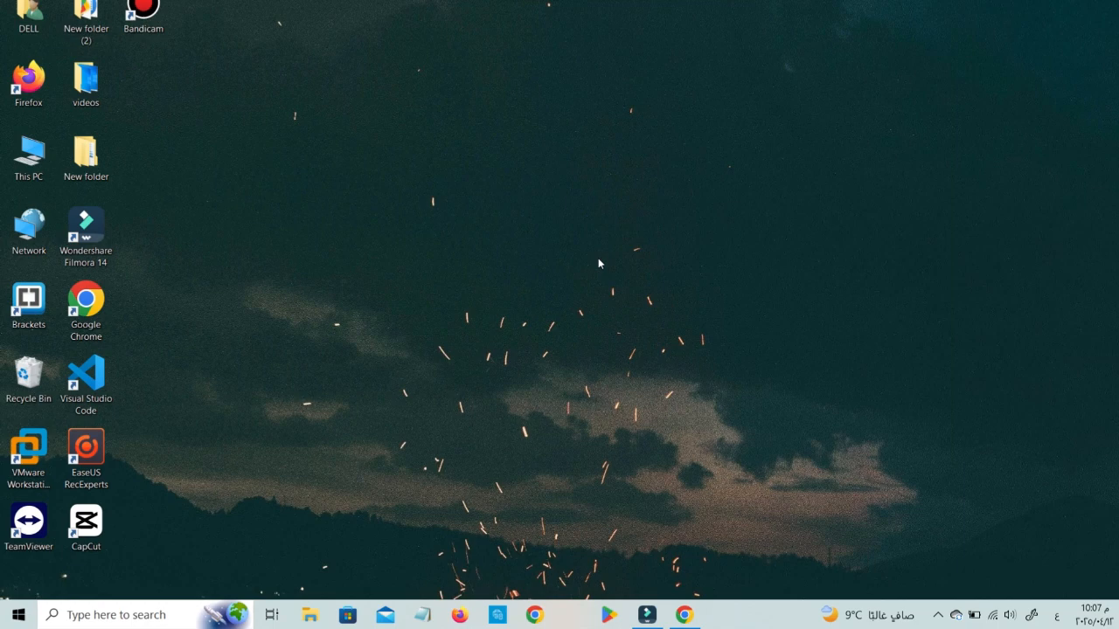
pyautogui.moveTo(199, 363)
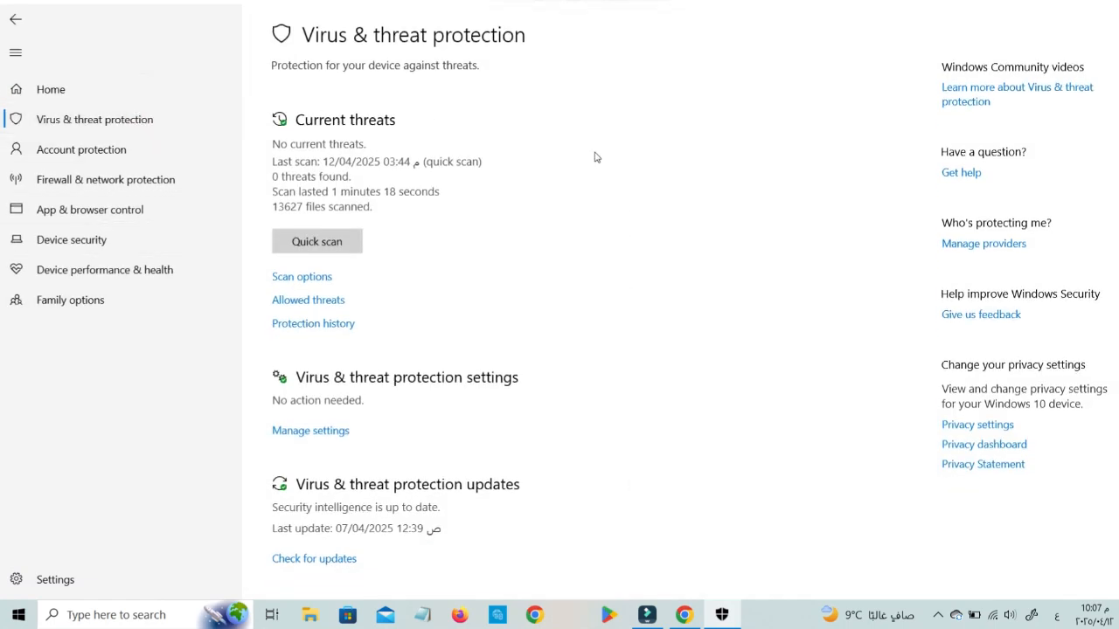
# - Scroll the Virus & threat protection page down to the Ransomware protection section
pyautogui.scroll(-3)
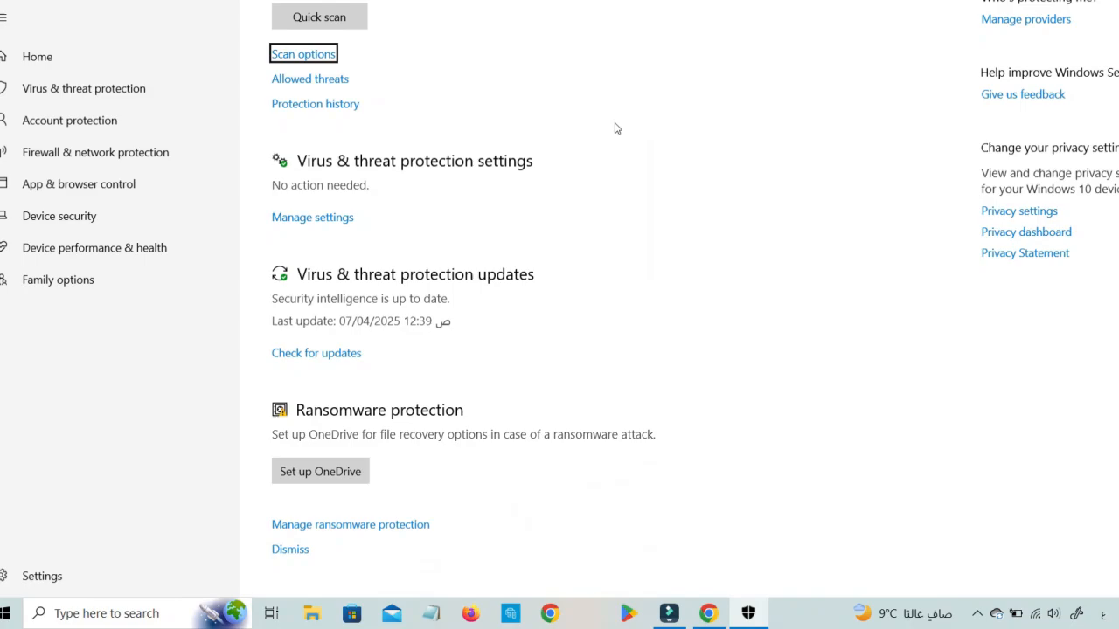
pyautogui.scroll(-3)
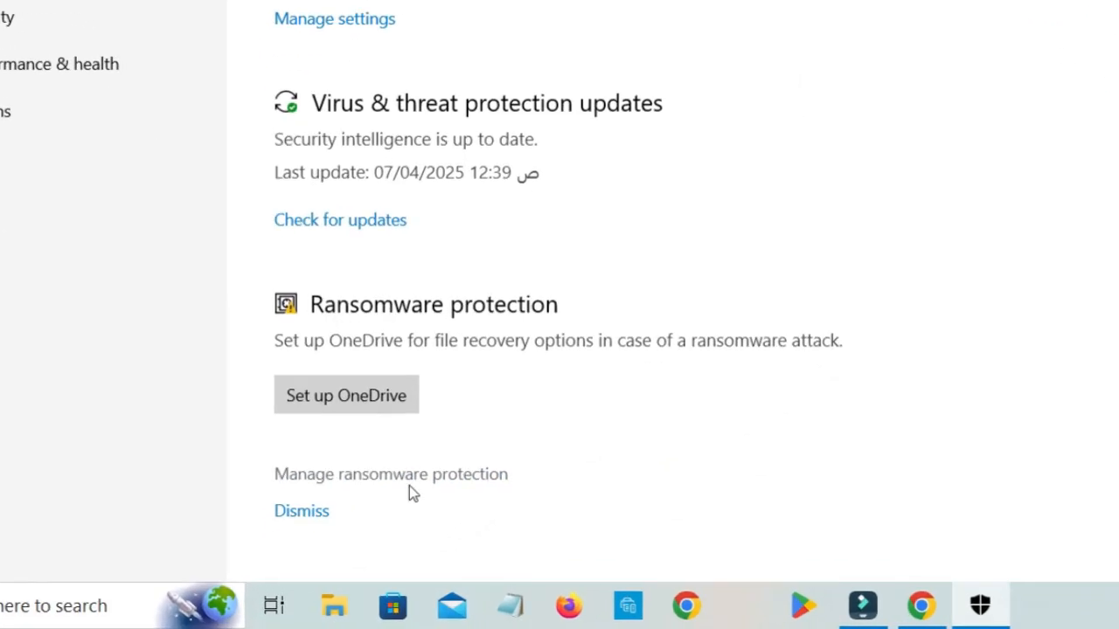
# - In Manage ransomware protection, confirm Controlled folder access is On
pyautogui.click(391, 474)
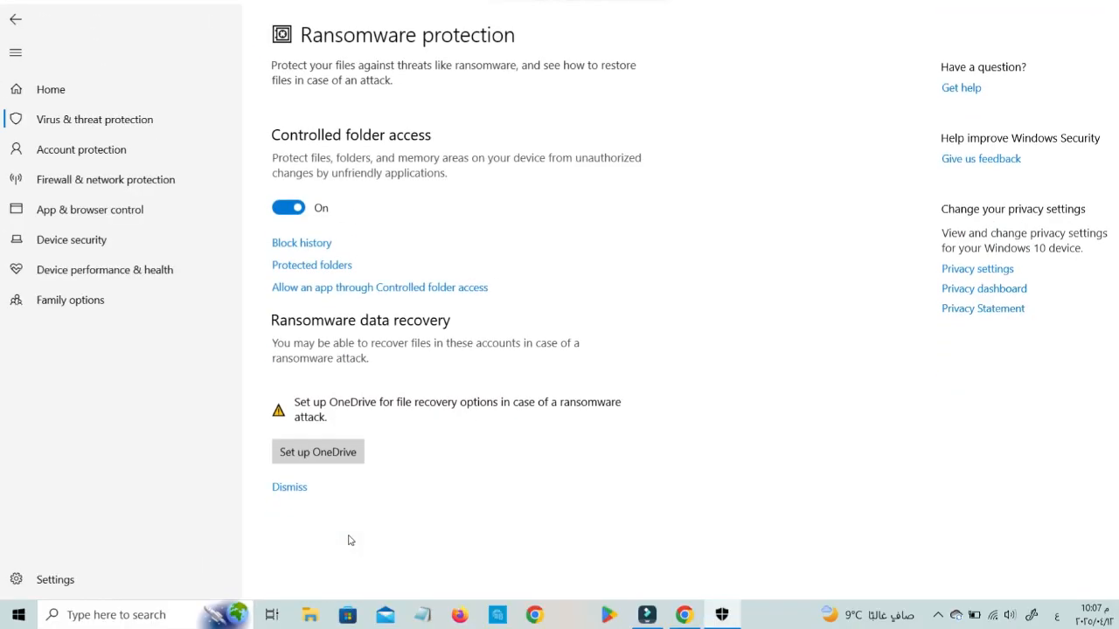
pyautogui.moveTo(323, 140)
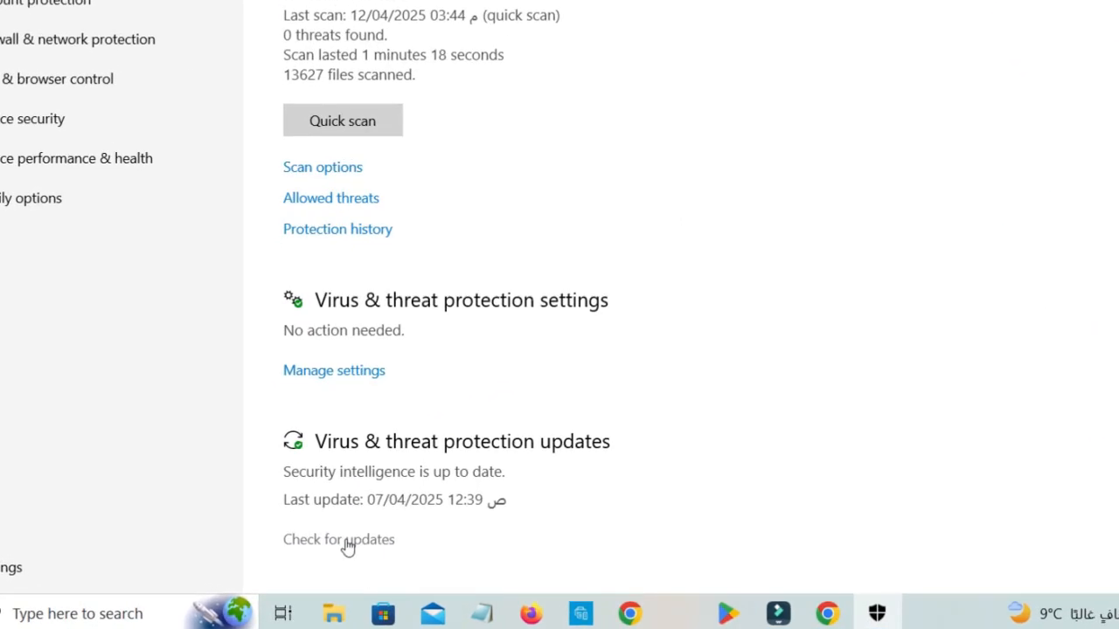
# - Run Check for updates on the protection updates page, showing security intelligence 1.427.94.0
pyautogui.click(340, 538)
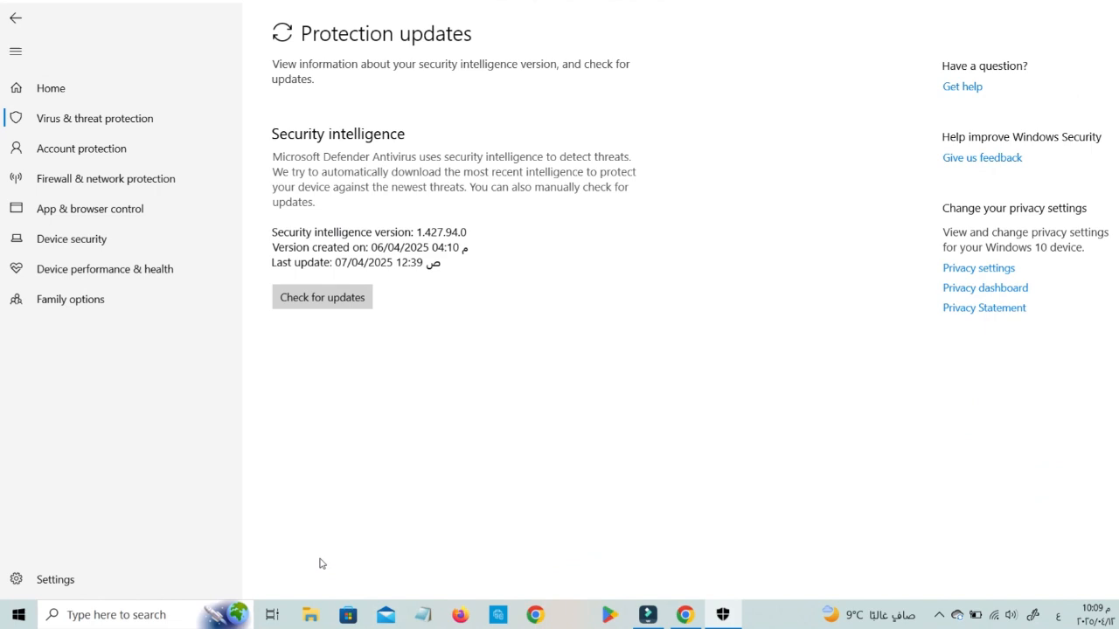
pyautogui.click(321, 297)
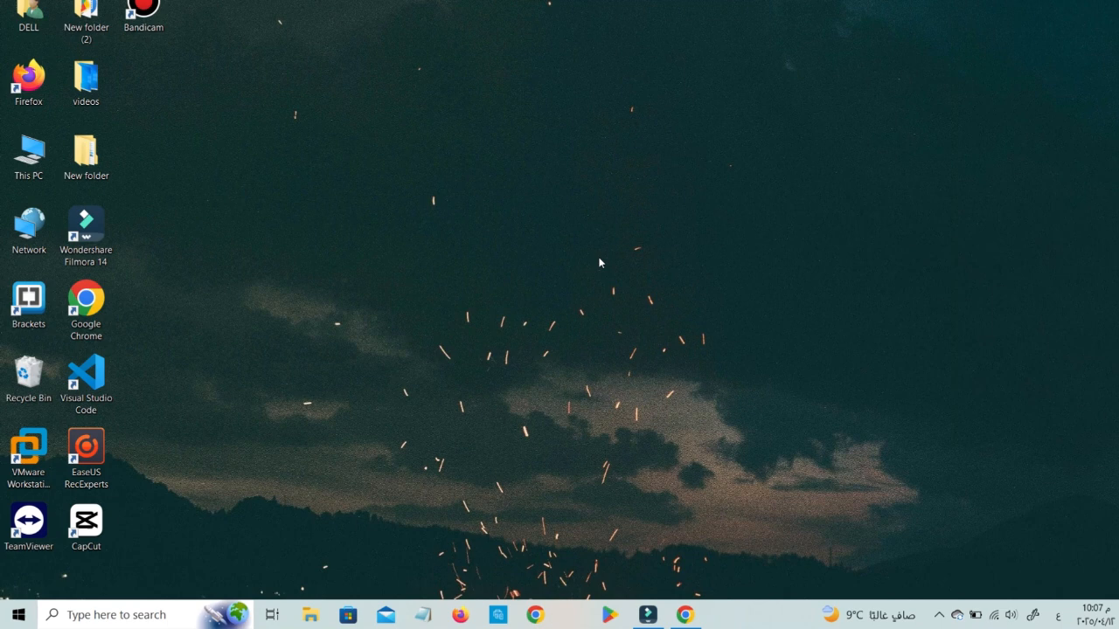
pyautogui.moveTo(514, 274)
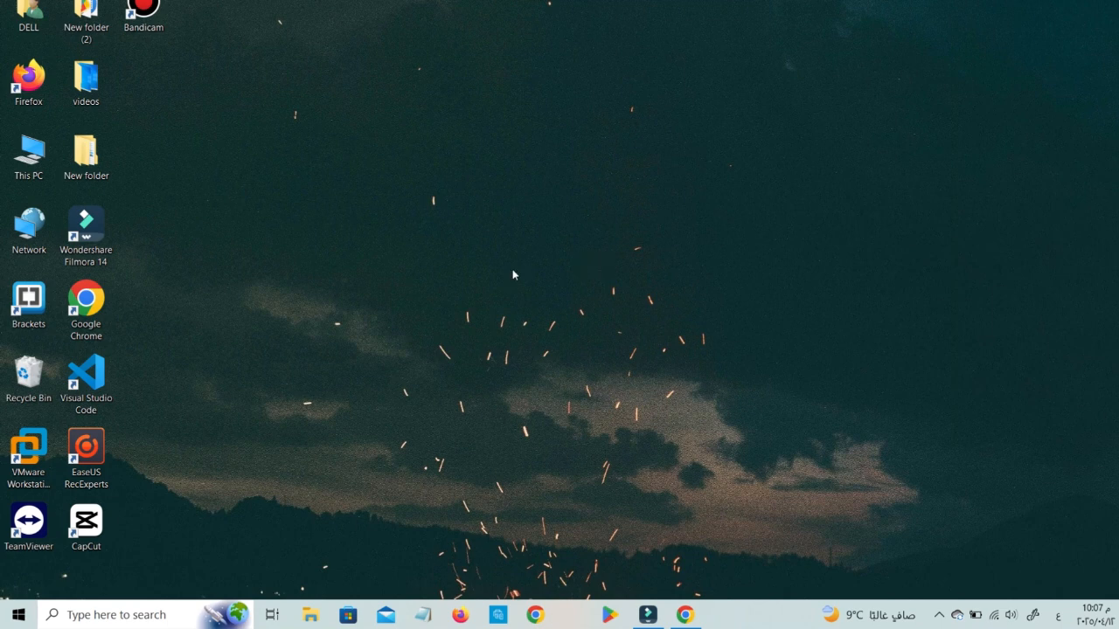